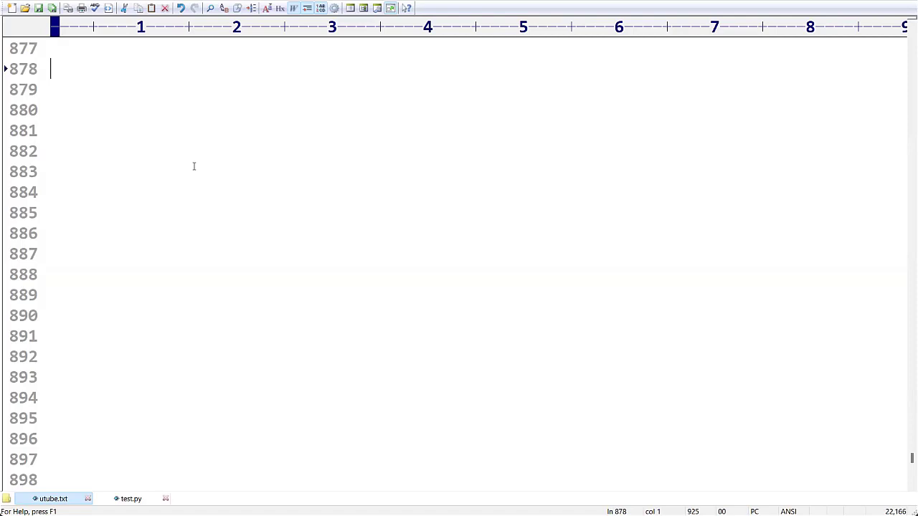
# - Type the heading '60. Explain about formatted print() in python?' in utube.txt
pyautogui.write('60.')
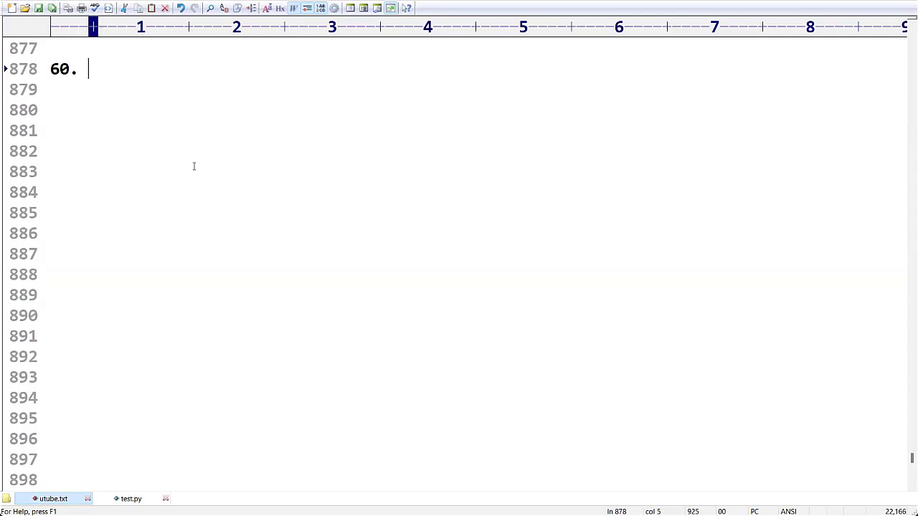
pyautogui.write('Explain')
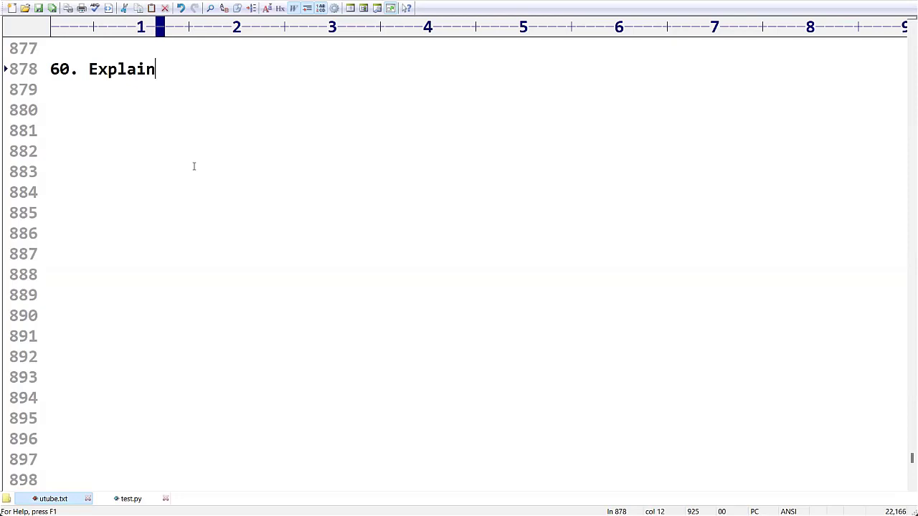
pyautogui.write('about forma')
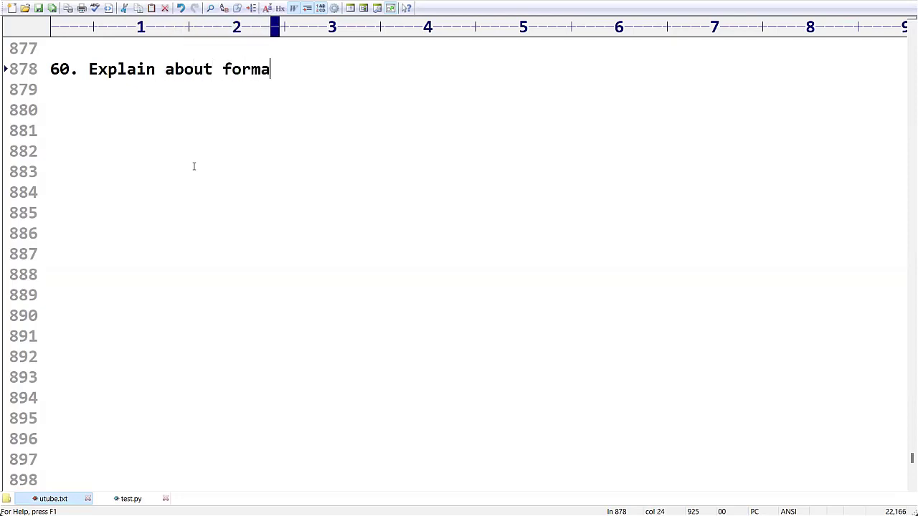
pyautogui.write('tted print')
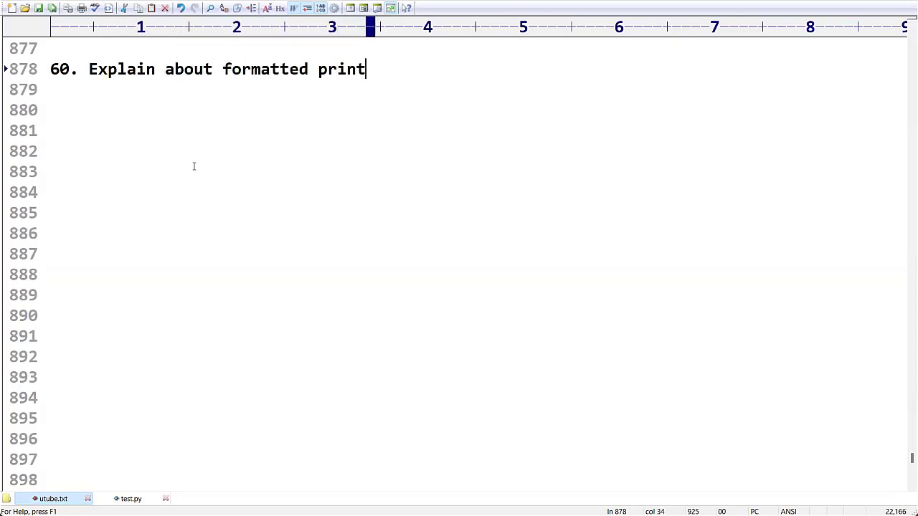
pyautogui.write('() in')
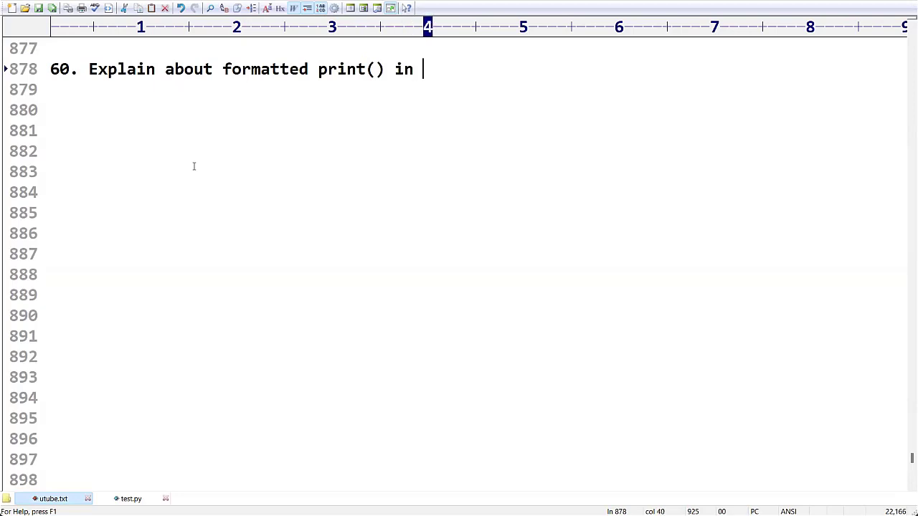
pyautogui.write('python?')
pyautogui.click(475, 90)
pyautogui.write('----------------------------------------------')
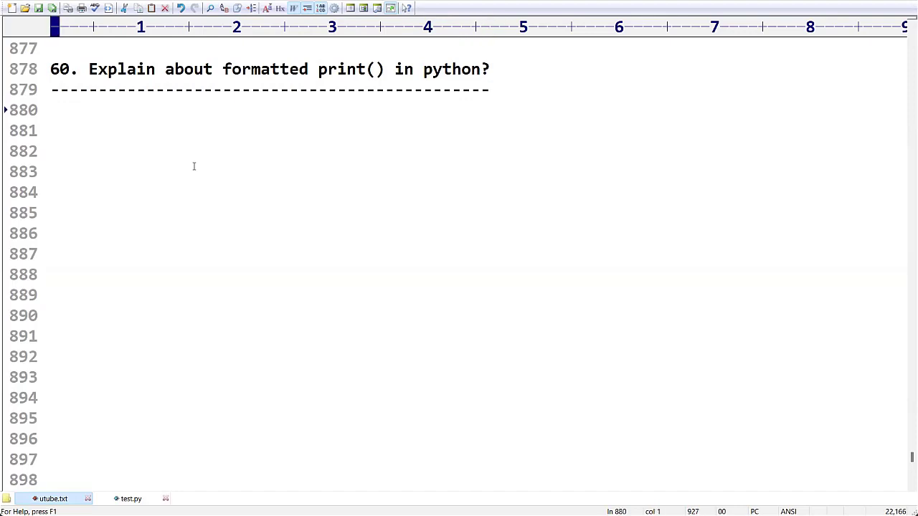
# - In test.py, start line 5 with print("id: {}")
pyautogui.click(131, 498)
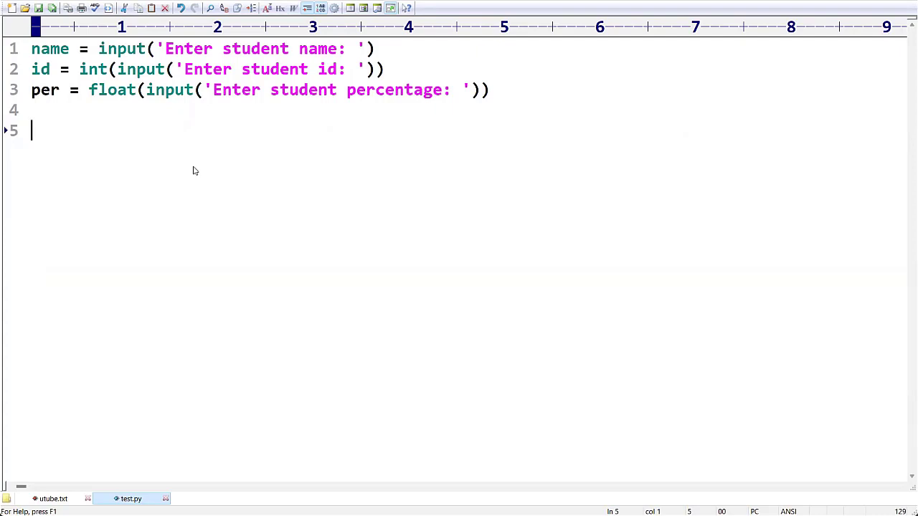
pyautogui.write('print(')
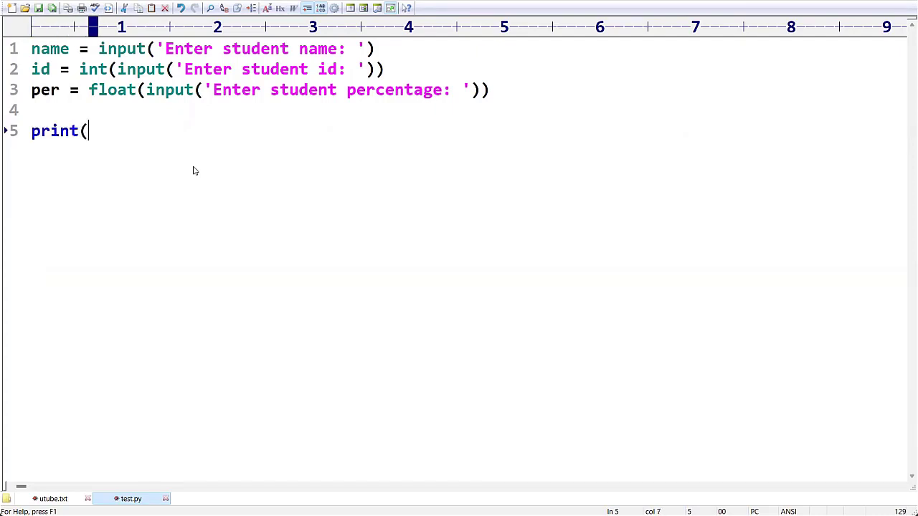
pyautogui.write('"")')
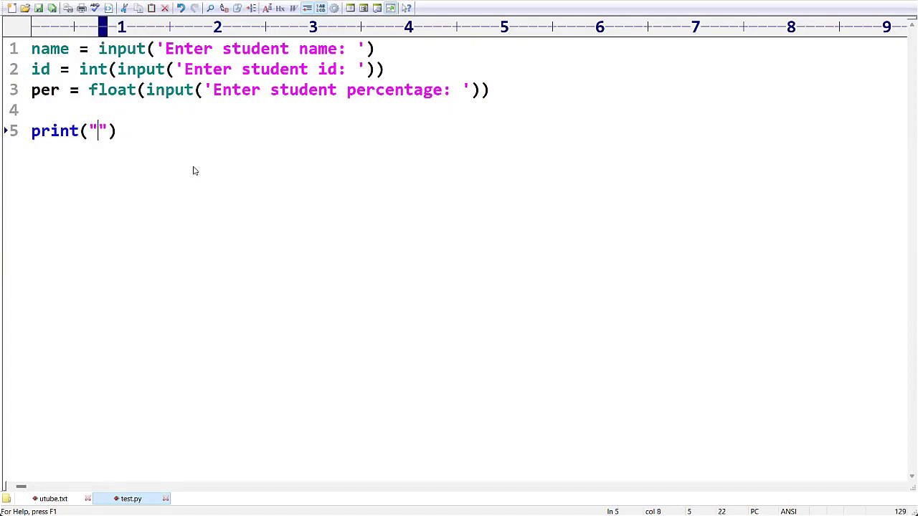
pyautogui.write('id:')
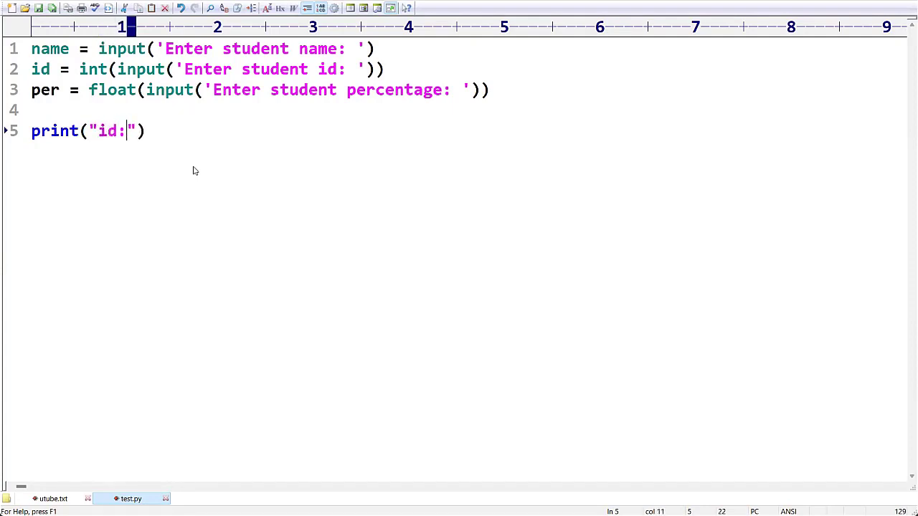
pyautogui.write('" "')
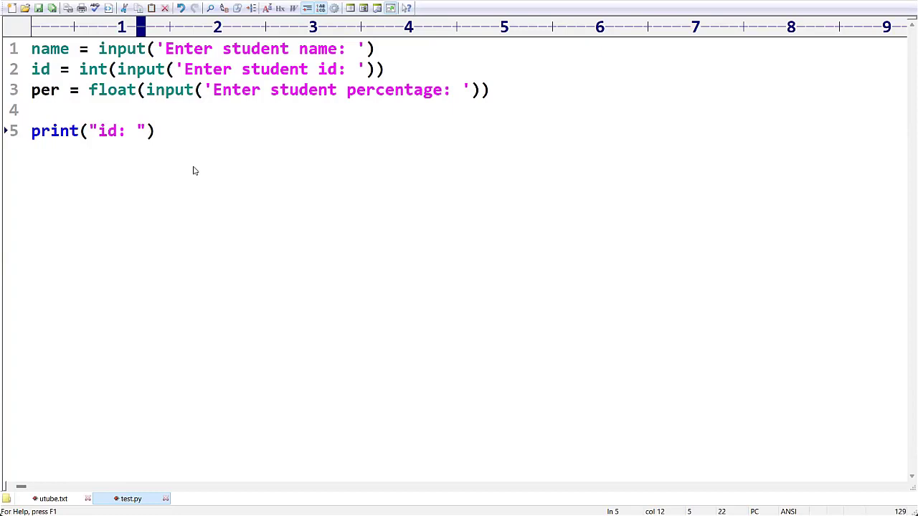
pyautogui.write('{}')
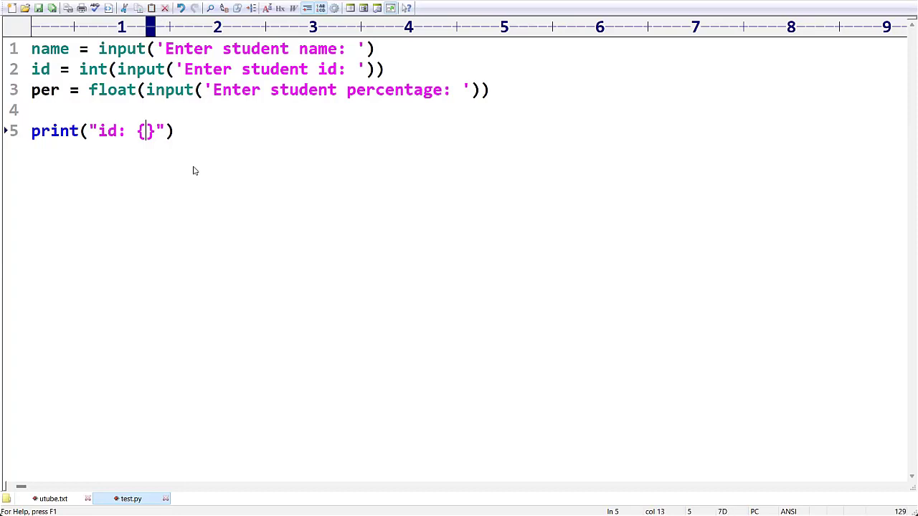
# - Fill line 5 as print("id: {id} \t name: {name} \t per: {per}")
pyautogui.write('id')
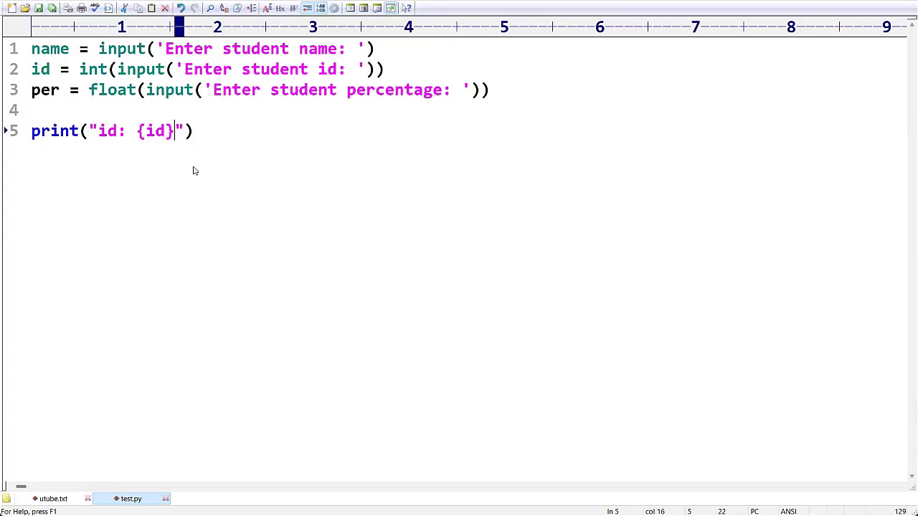
pyautogui.write('n')
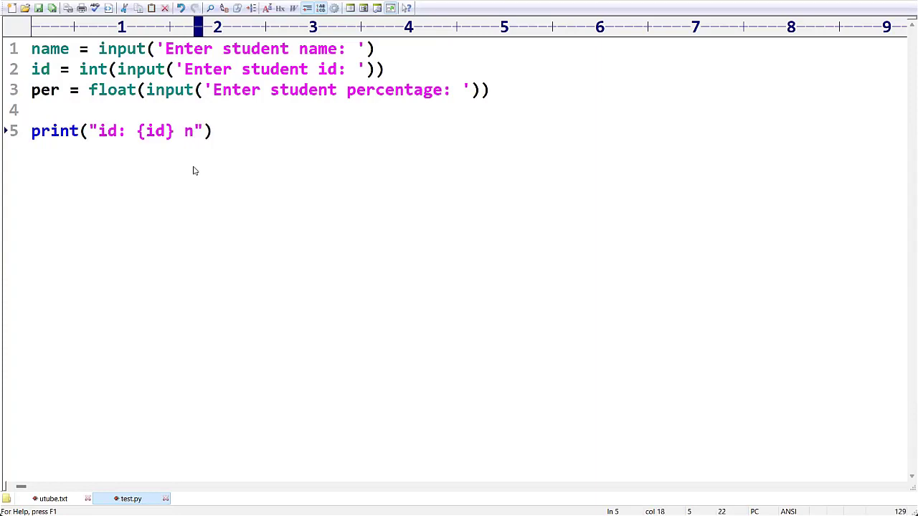
pyautogui.write('\\t name: {')
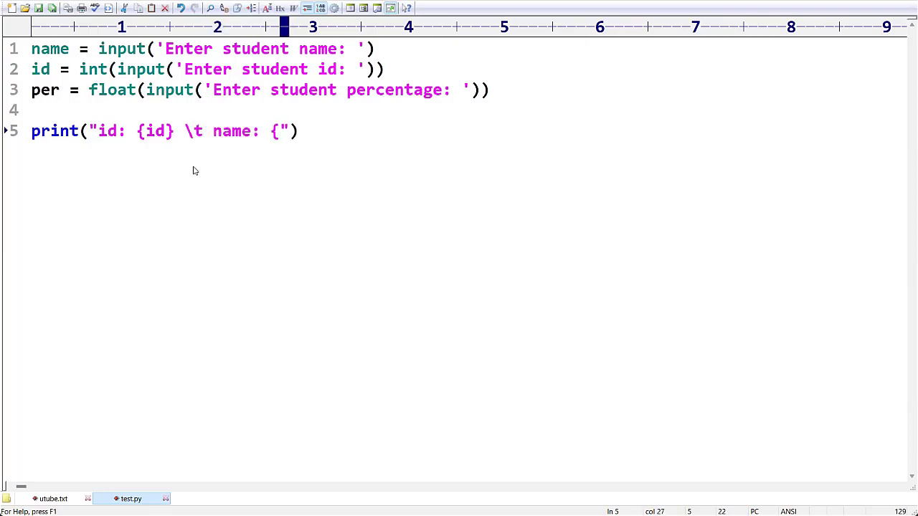
pyautogui.write('name}')
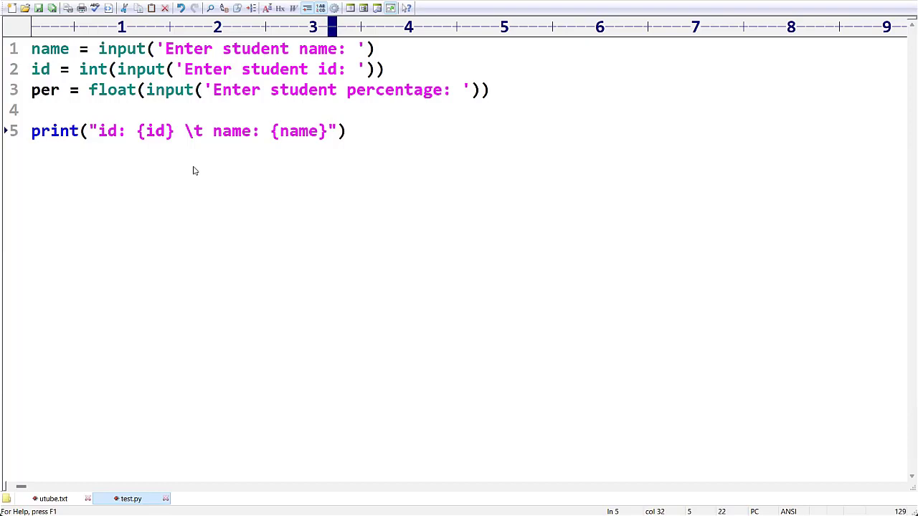
pyautogui.write('\\t')
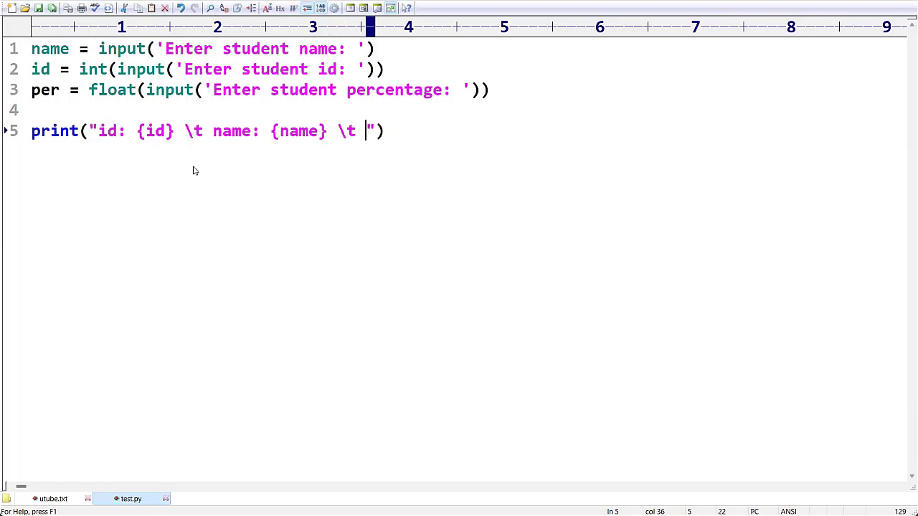
pyautogui.write('per:')
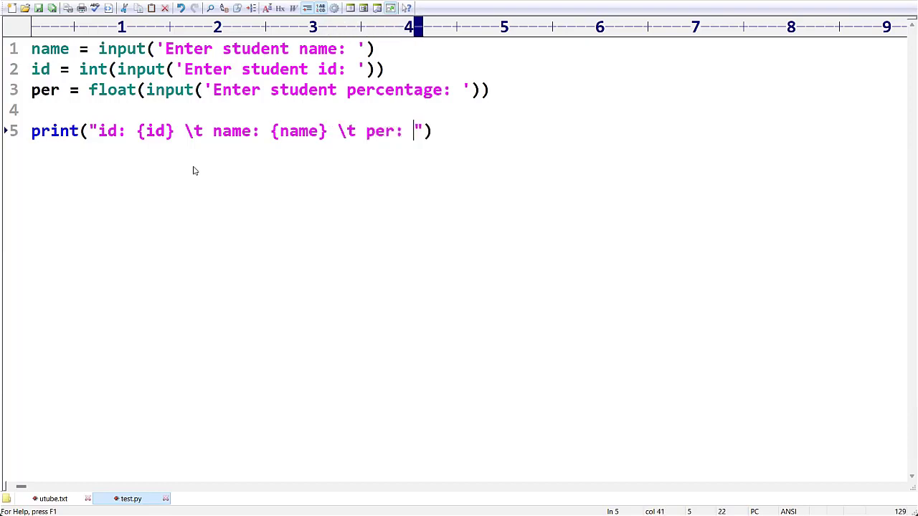
pyautogui.write('{per}')
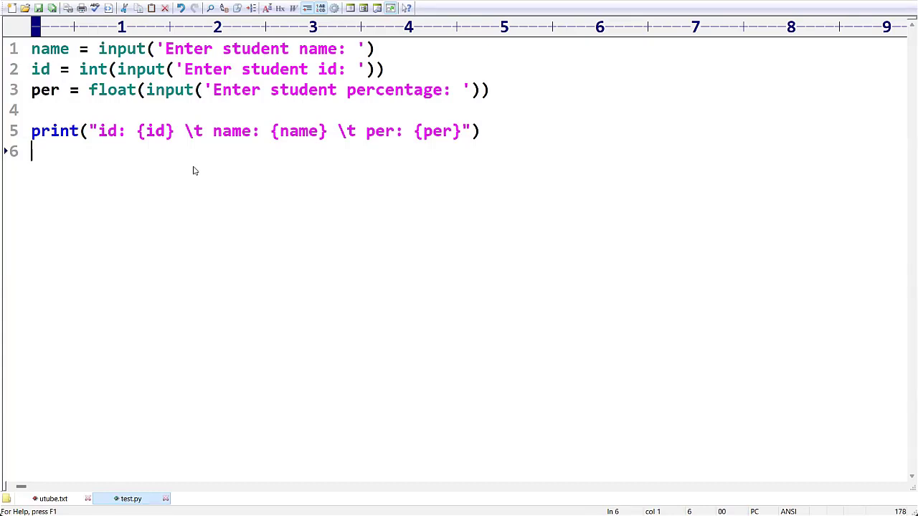
pyautogui.moveTo(252, 155)
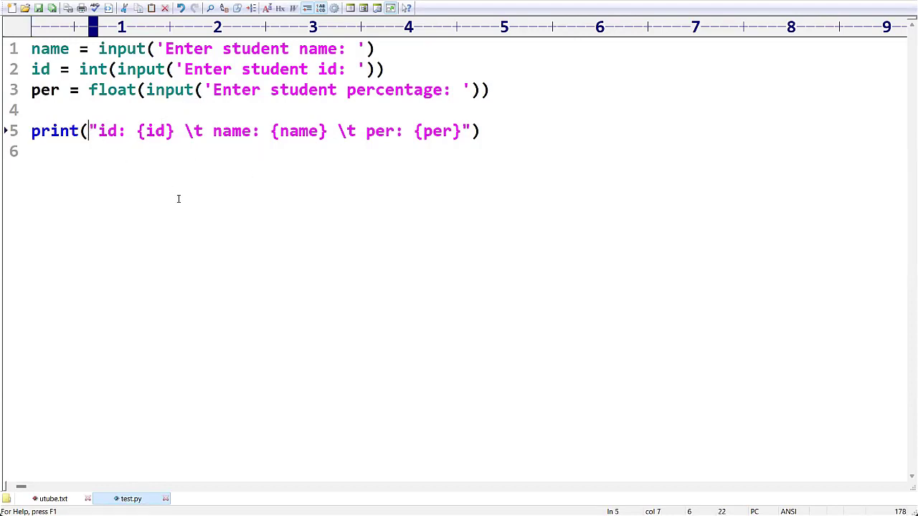
# - Prefix the line 5 string with f, then select the "id: {id" portion
pyautogui.write('f')
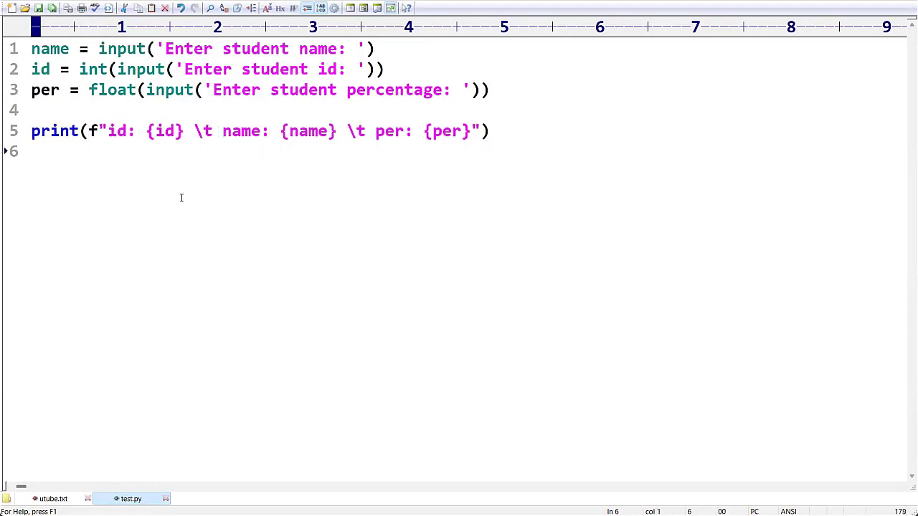
pyautogui.moveTo(104, 131); pyautogui.dragTo(163, 131)
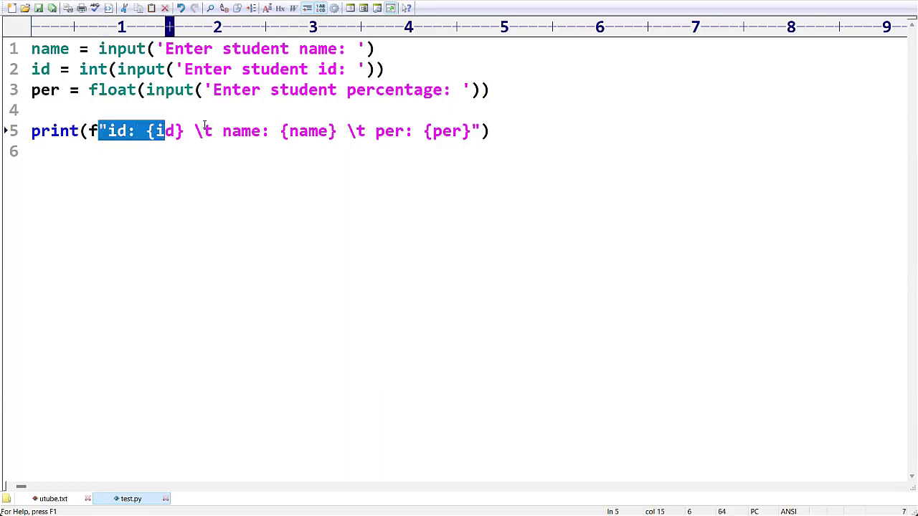